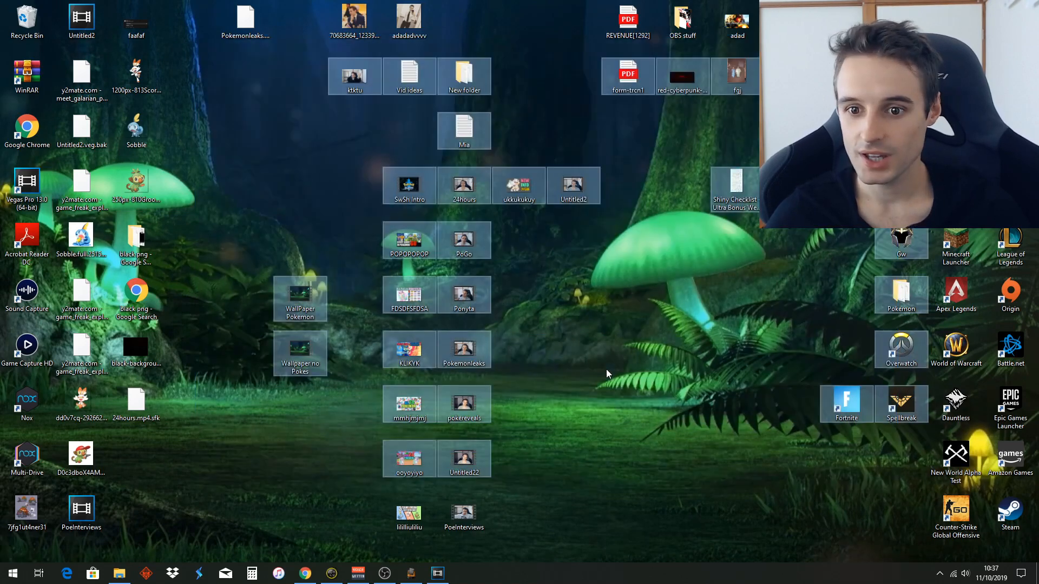
Switch the desktop background to a plain solid black colour through Personalisation.
right_click(606, 375)
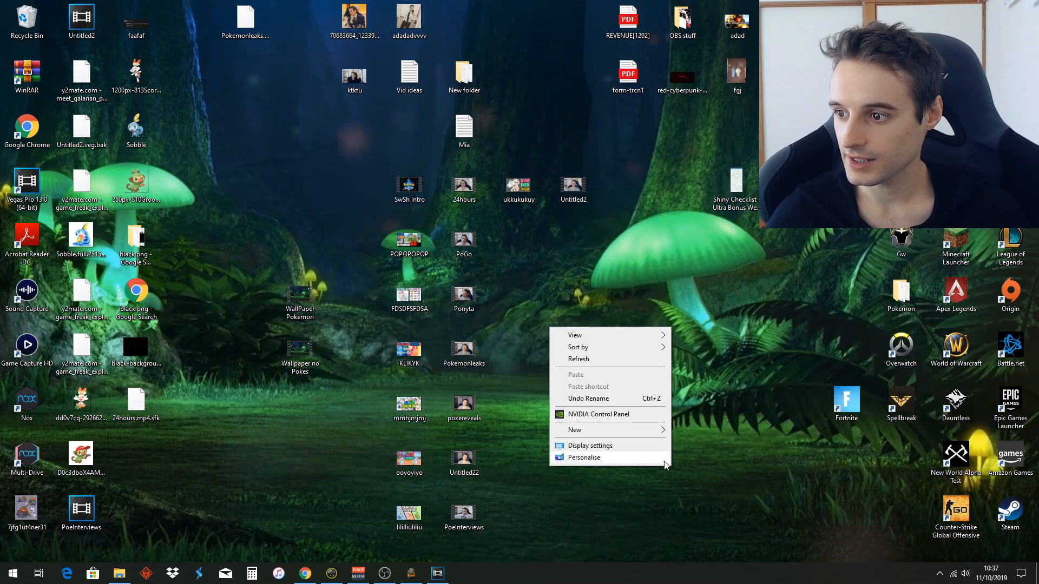
click(590, 444)
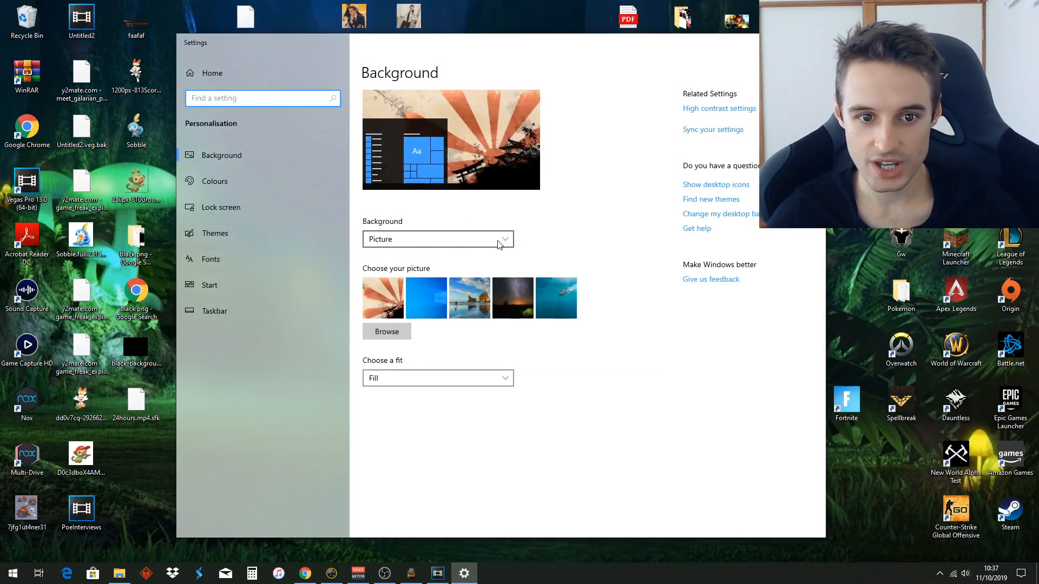
click(437, 239)
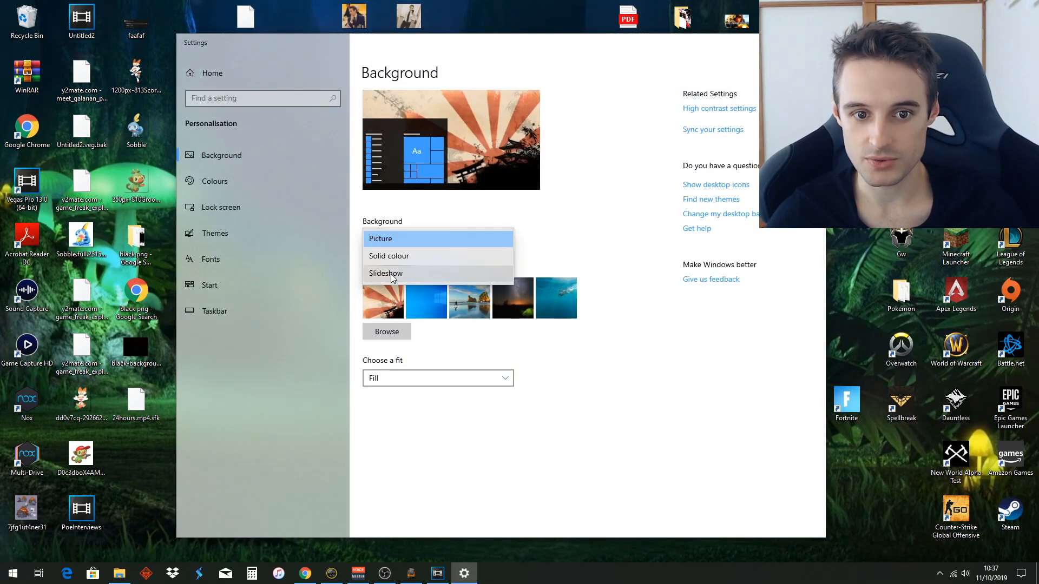
click(464, 572)
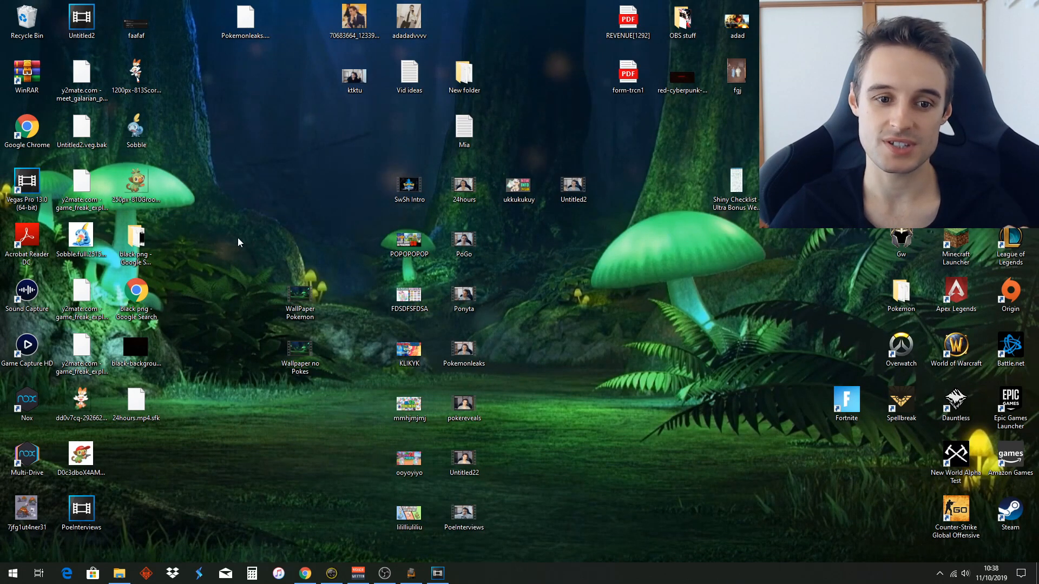
click(300, 299)
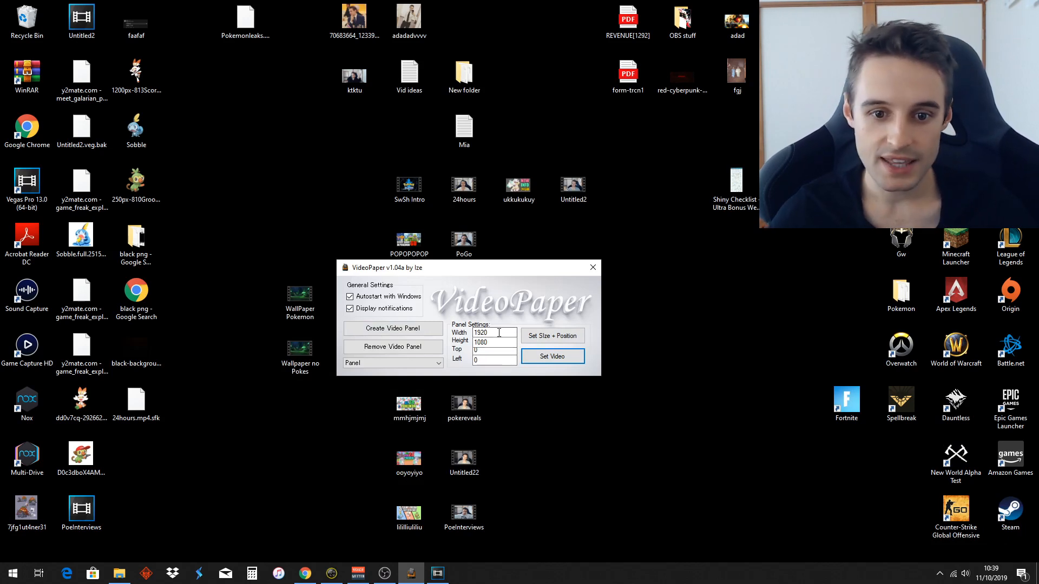
Size the panel 1920 by 1080 at top 0, left 0, apply it, and start choosing a video.
triple_click(493, 332)
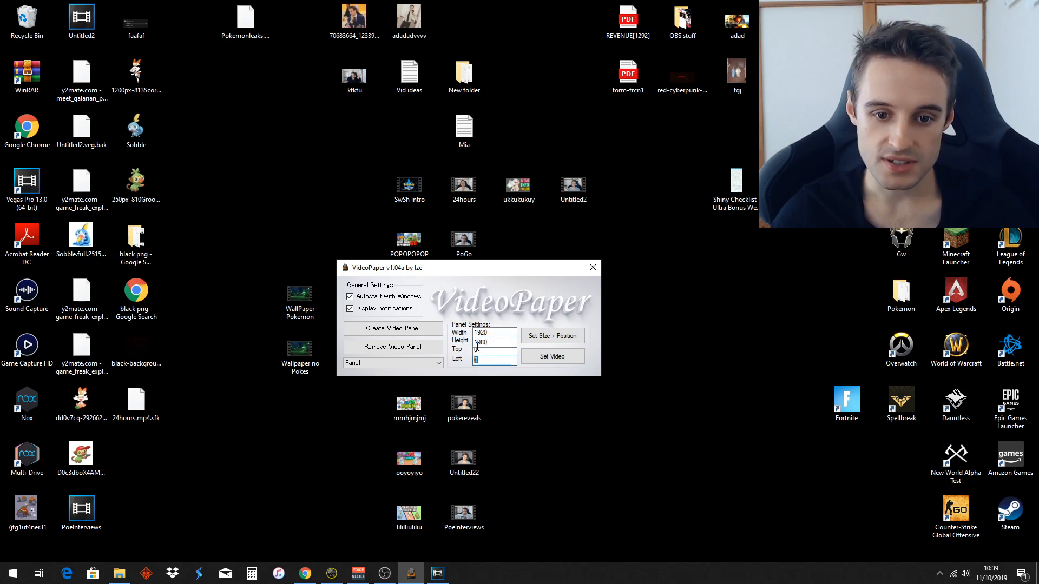
click(464, 240)
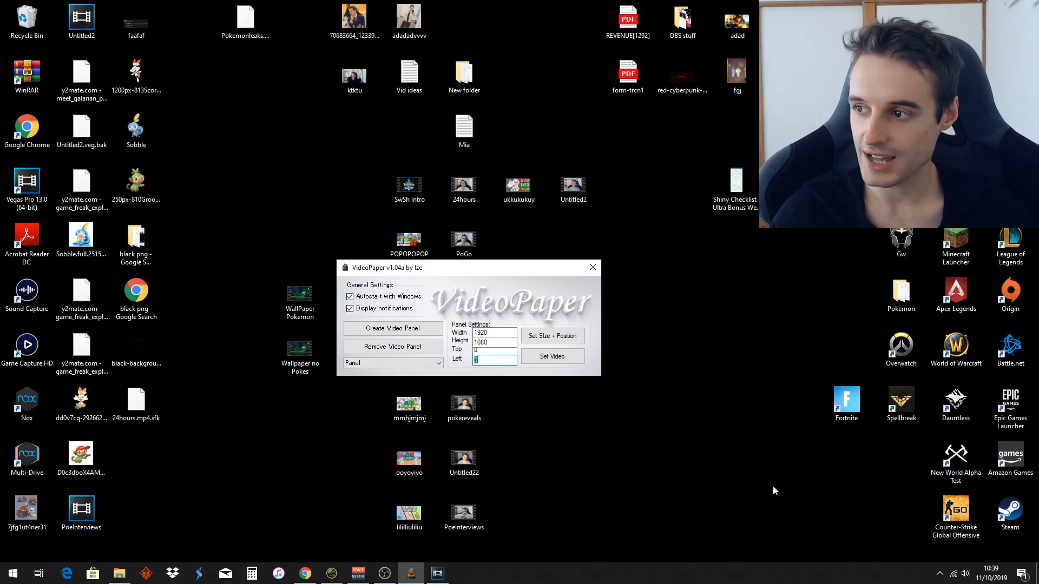
mouse_move(520, 307)
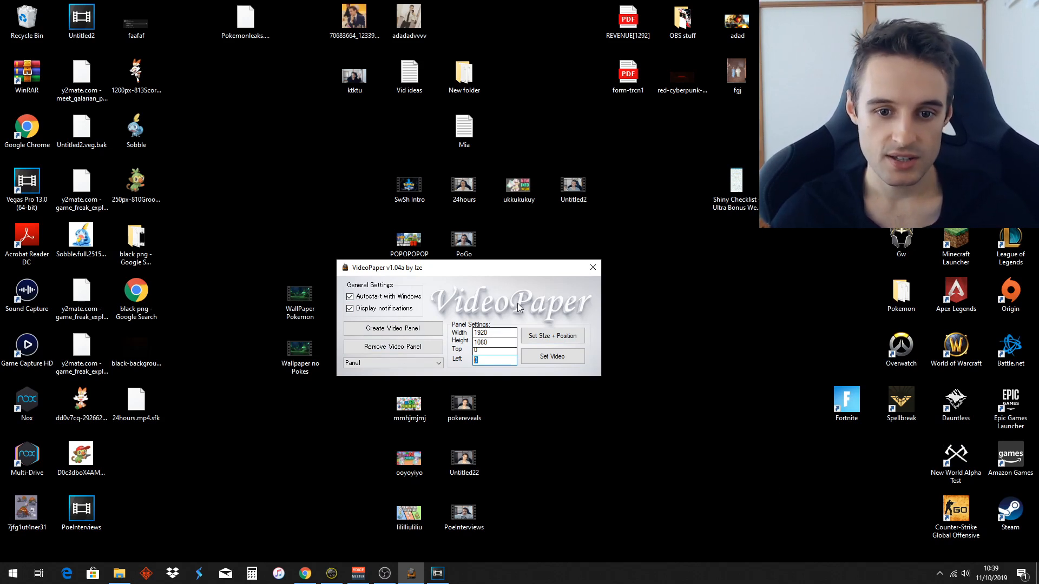
click(552, 335)
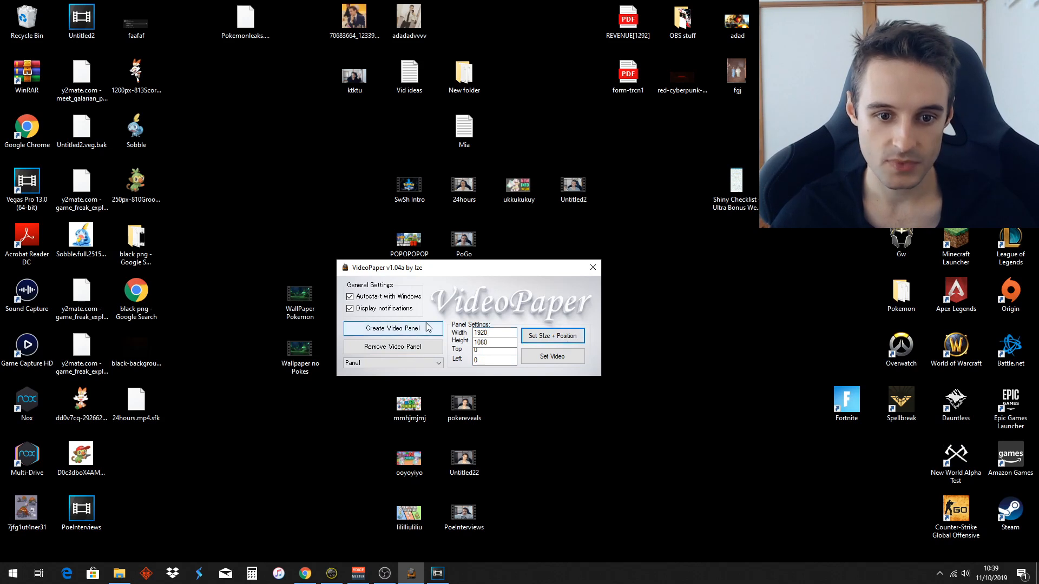
click(393, 327)
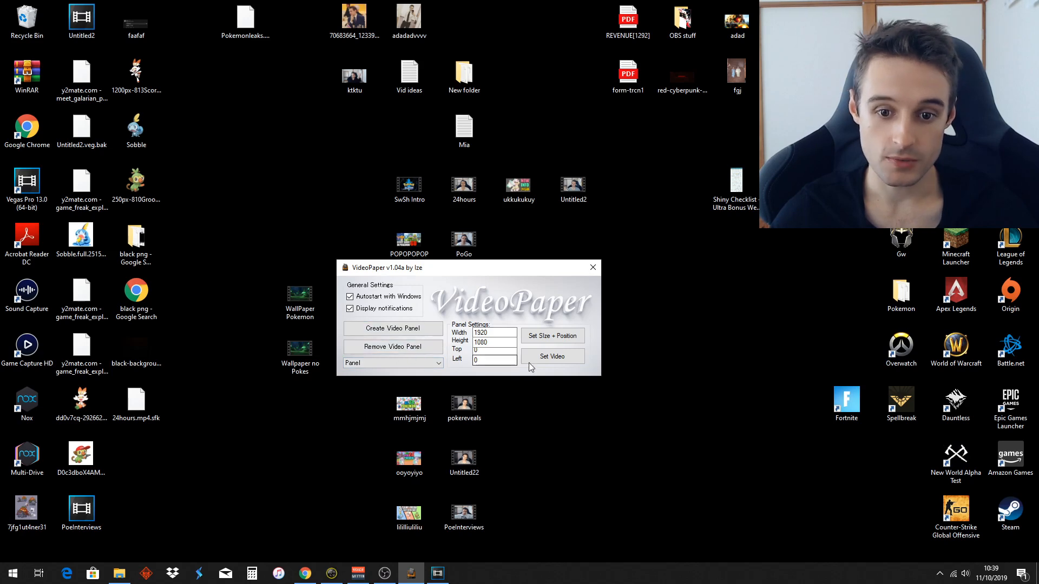
click(552, 355)
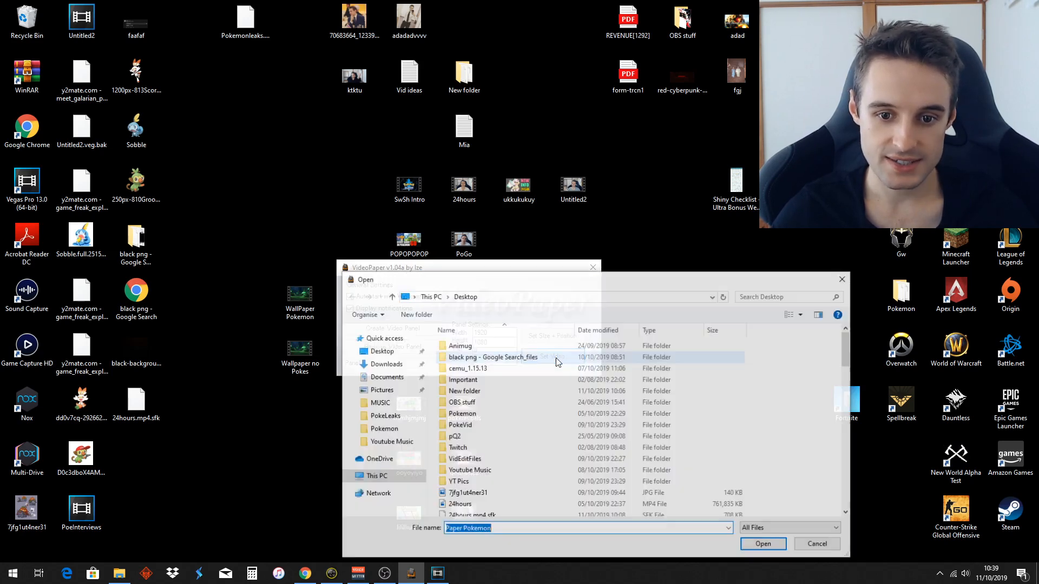
Load WallPaper Pokemon.mp4 so the glowing mushroom forest plays as the wallpaper.
scroll(down, 3)
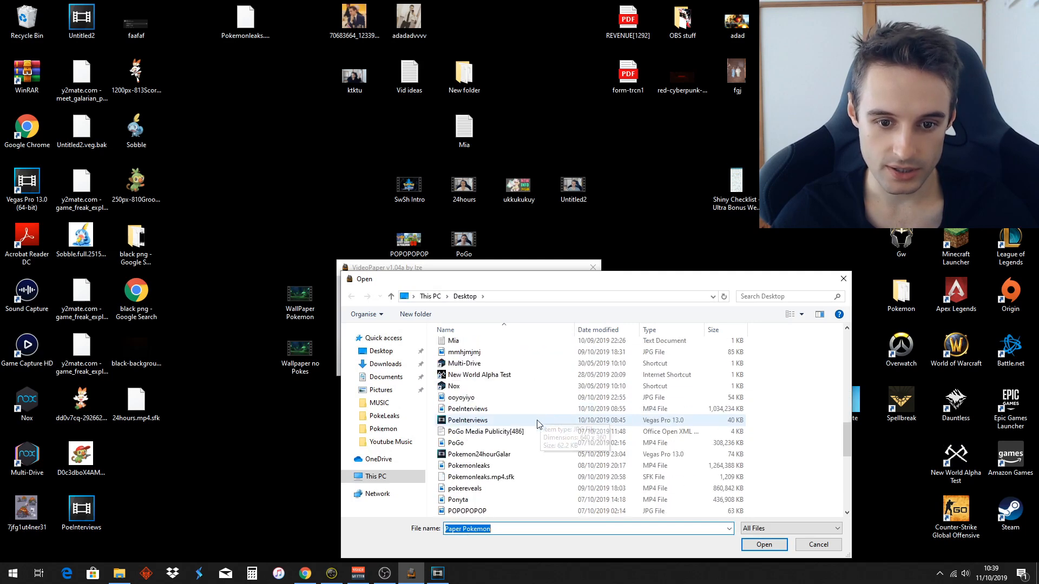
scroll(down, 3)
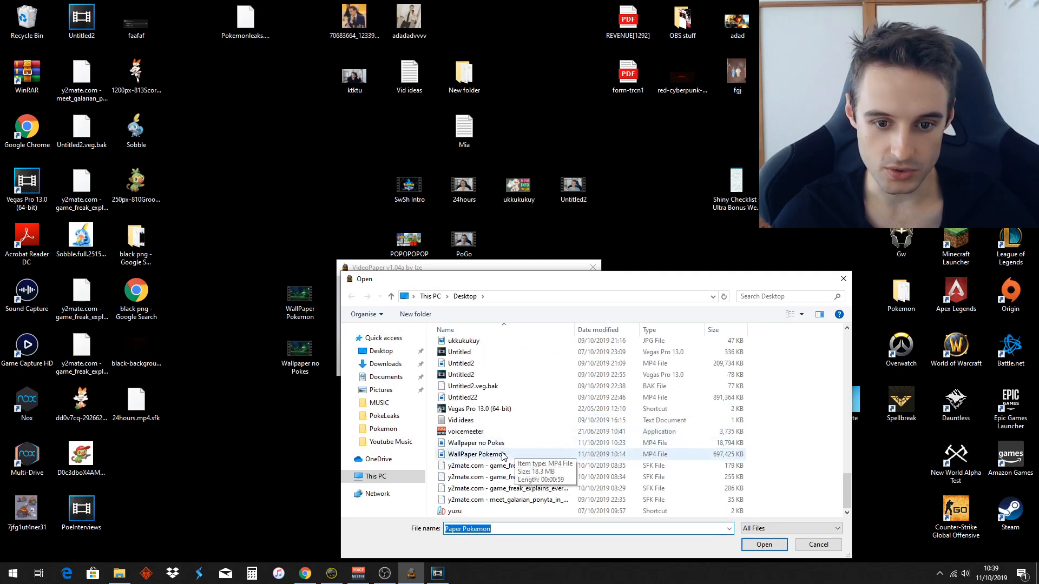
click(762, 544)
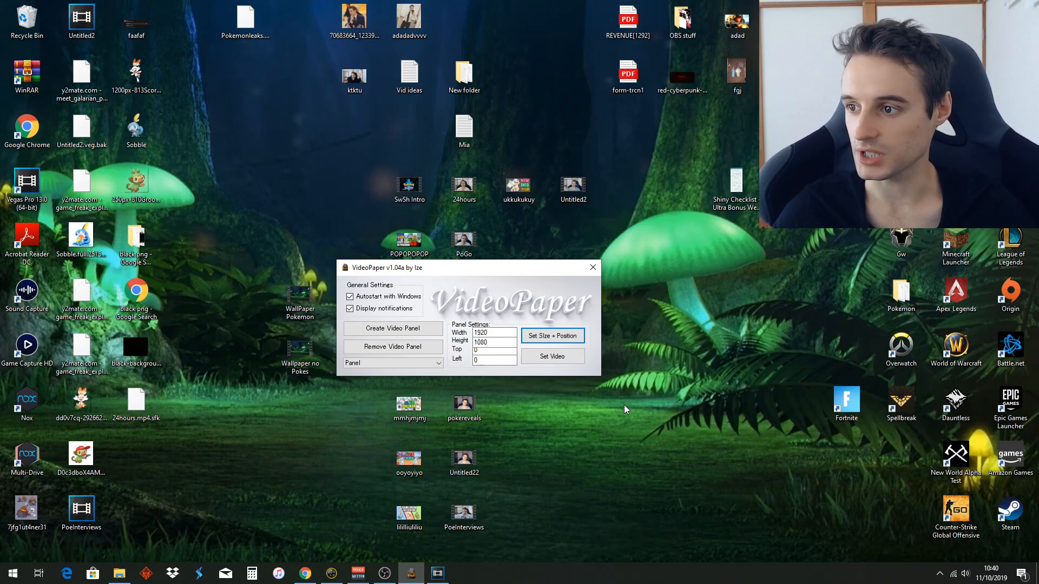
drag(384, 267, 574, 294)
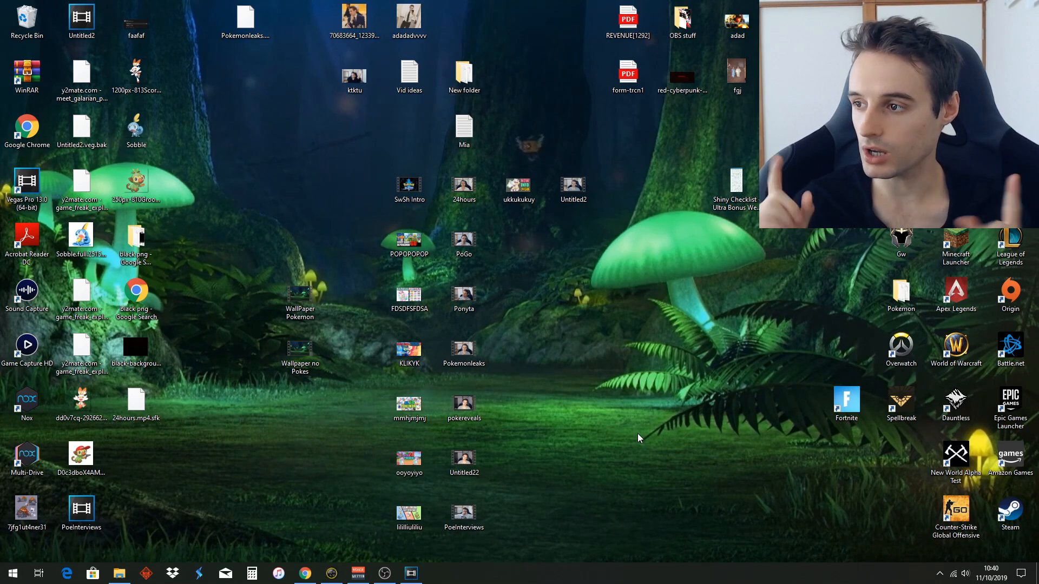
Visit y2mate's link field briefly, then bring VideoPaper's settings back from the tray icon.
click(303, 573)
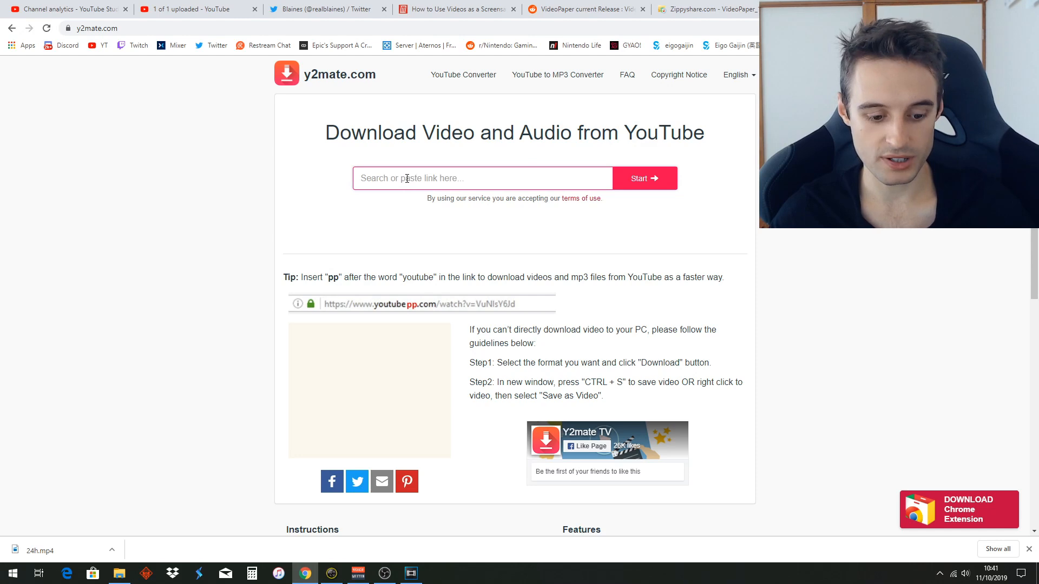
click(643, 179)
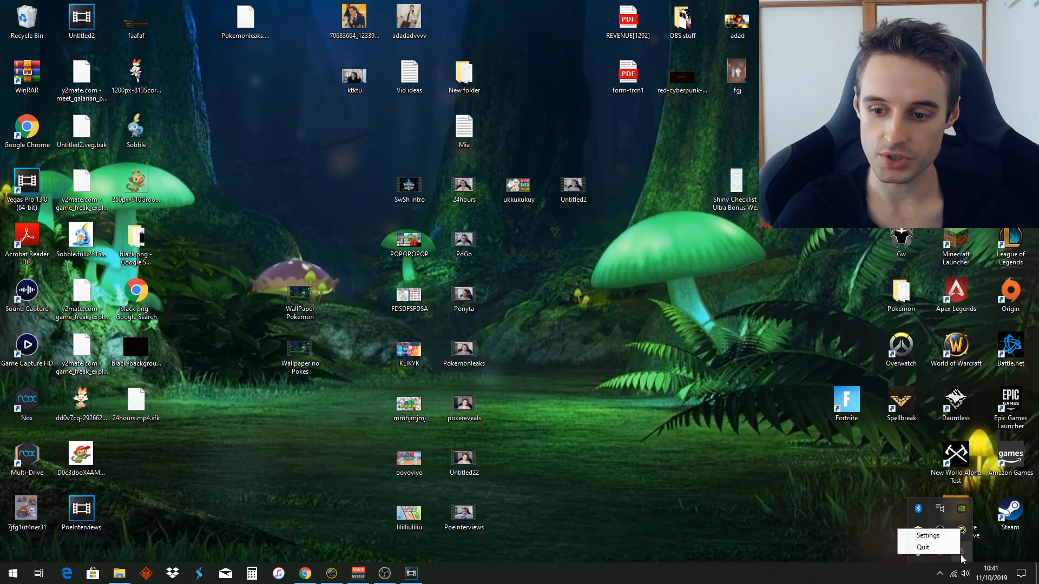
click(927, 535)
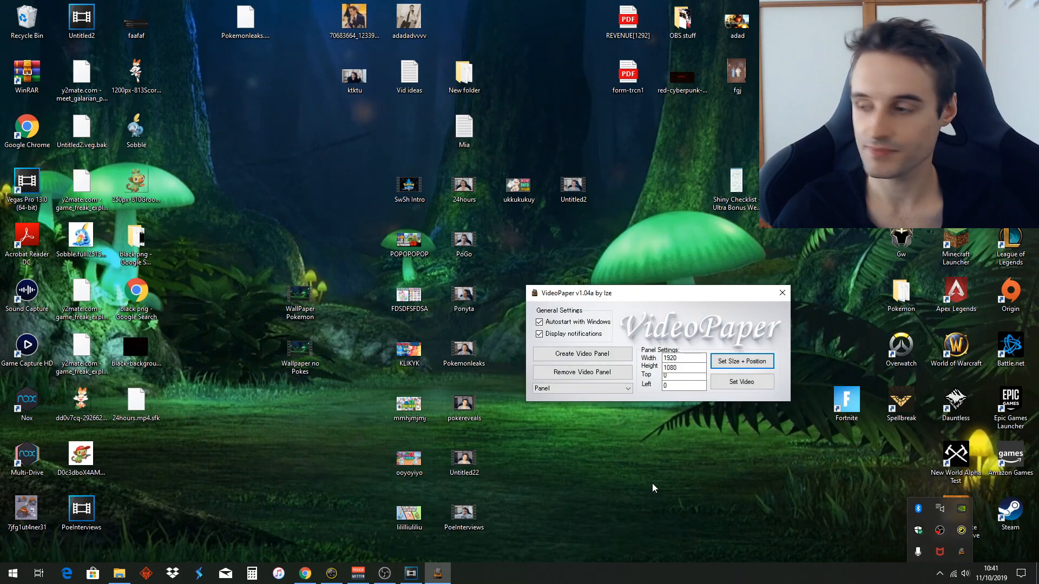